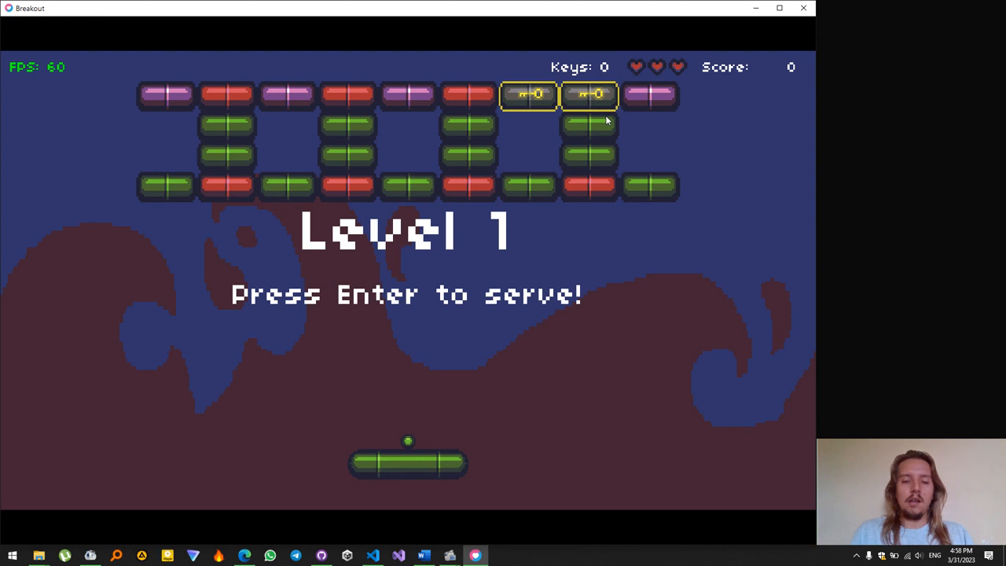
Step: Serve the ball to begin Level 1 of Breakout
key("enter")
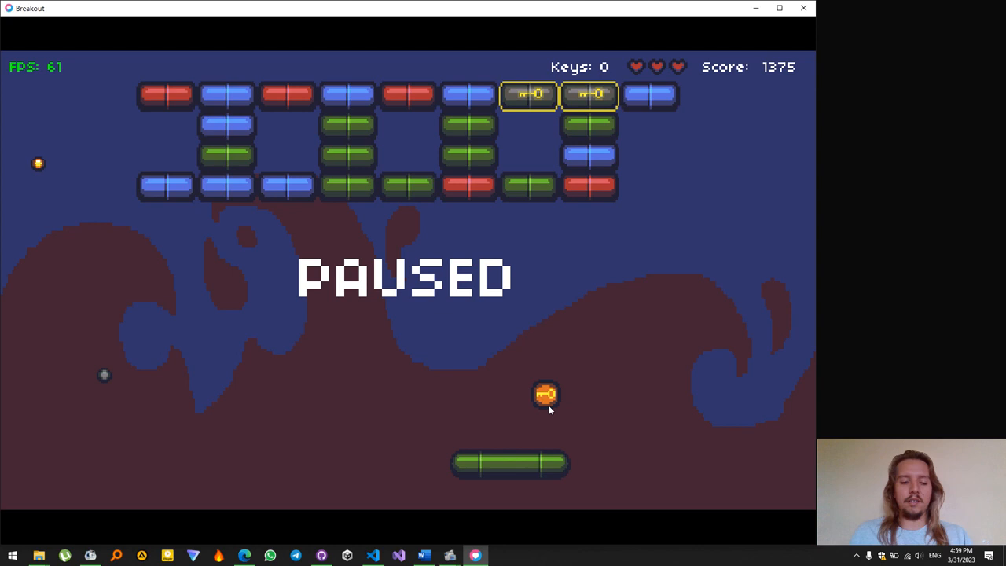
mouse_move(560, 392)
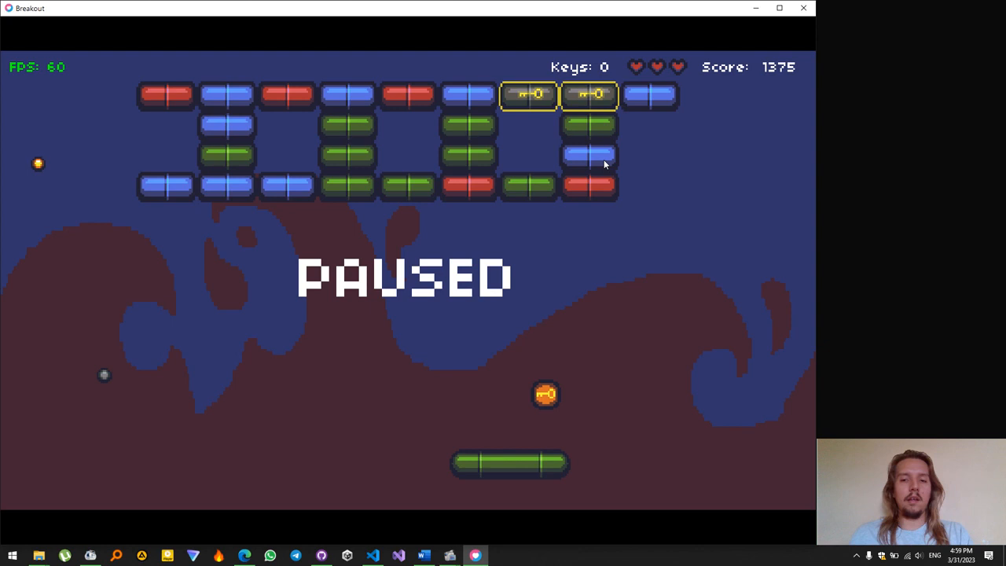
mouse_move(600, 75)
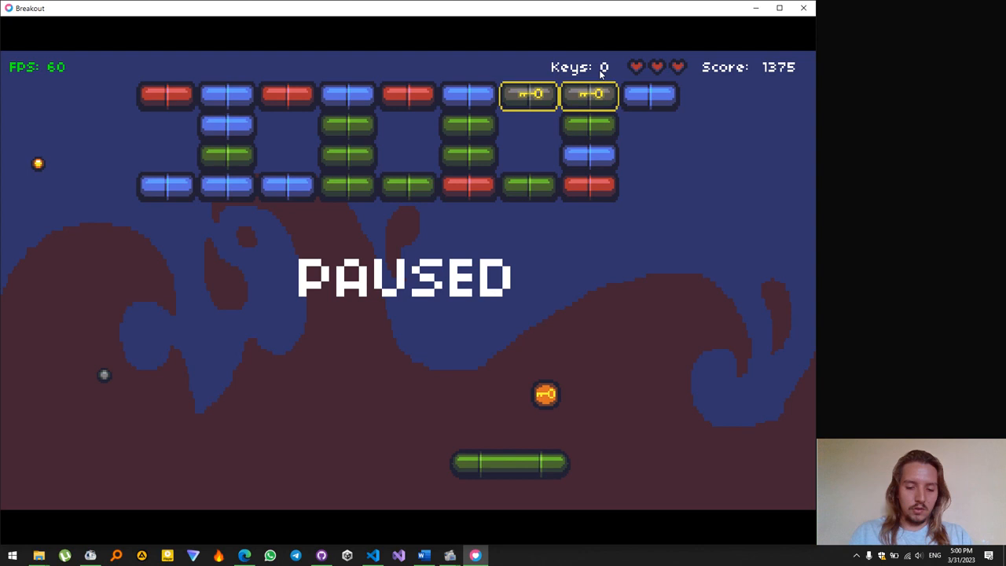